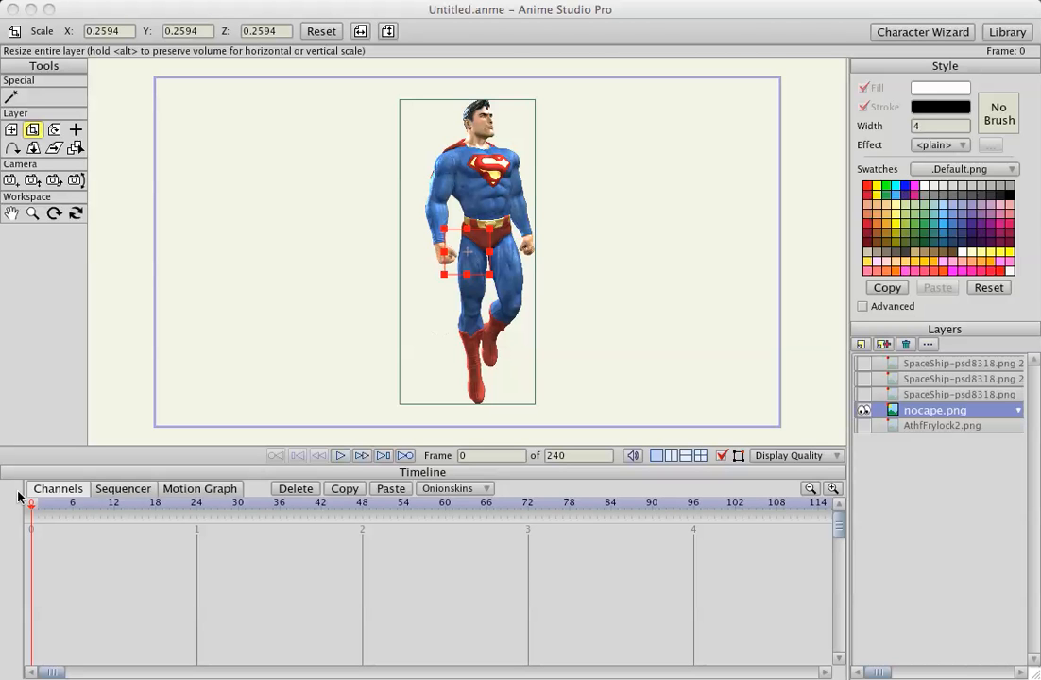
pyautogui.moveTo(29, 508)
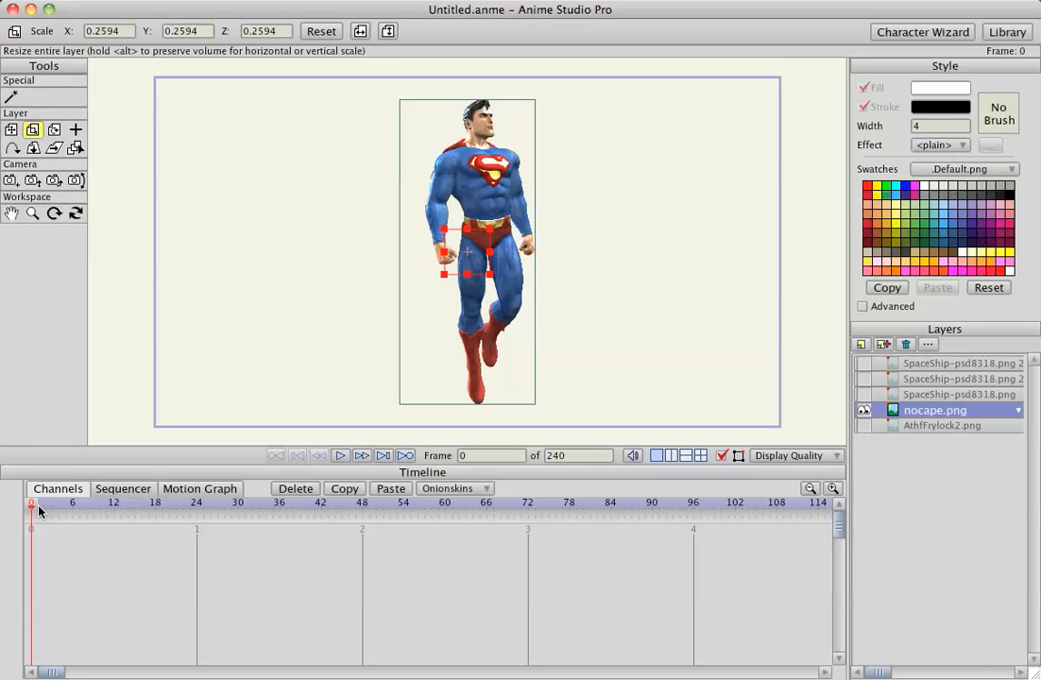
# Step: Return to frame 1 and import cape.anme from the Desktop as an Anime Studio object
pyautogui.click(361, 455)
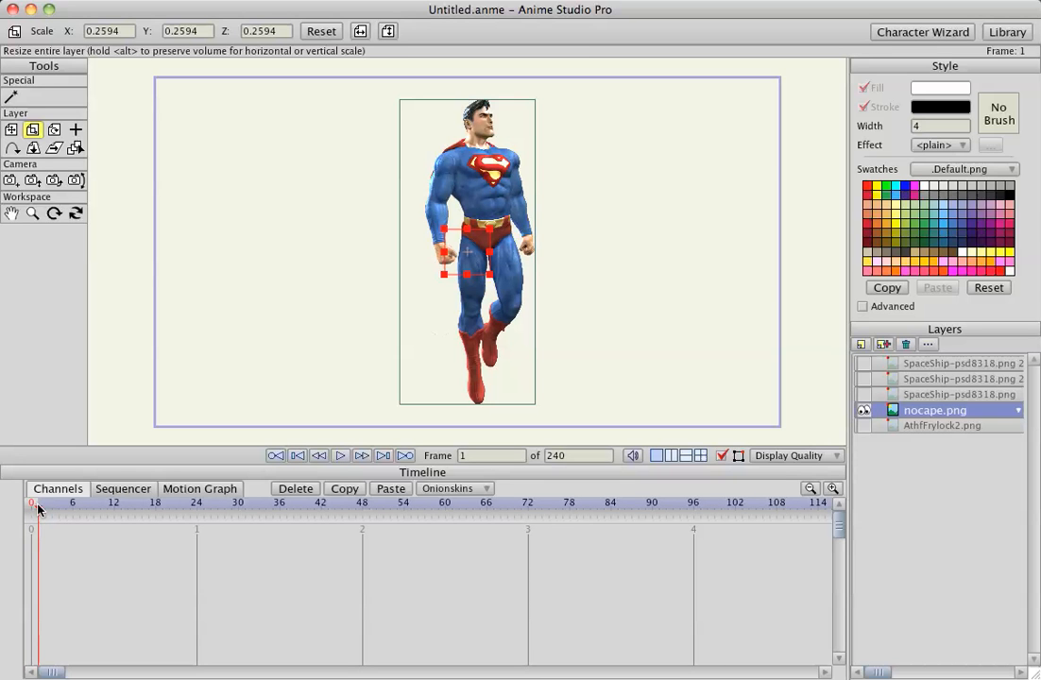
pyautogui.click(28, 10)
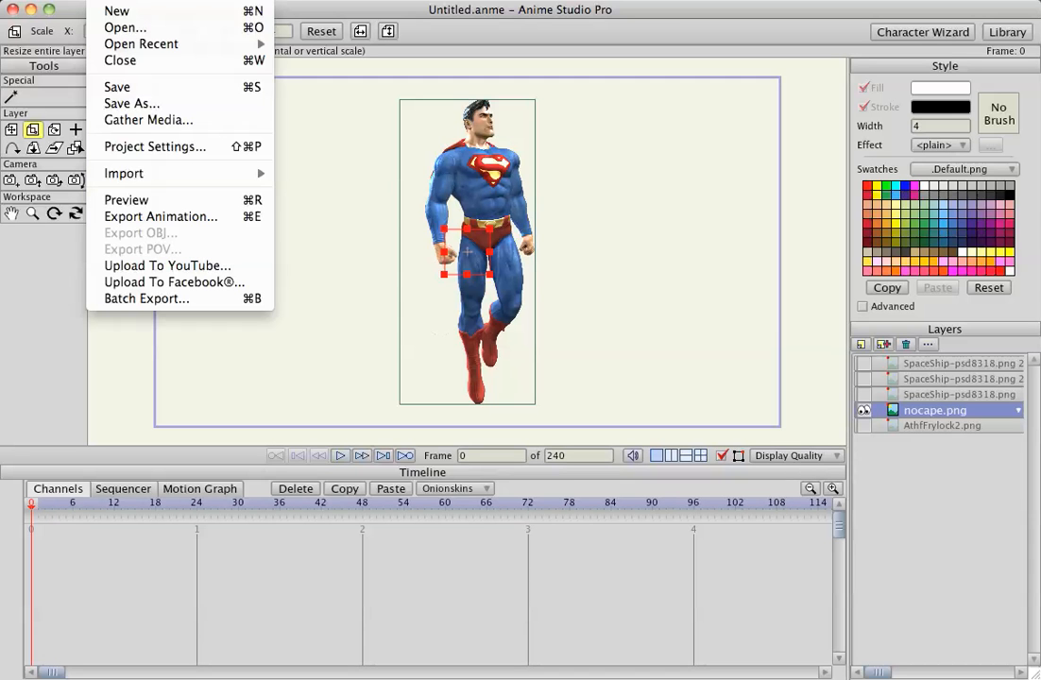
pyautogui.moveTo(125, 200)
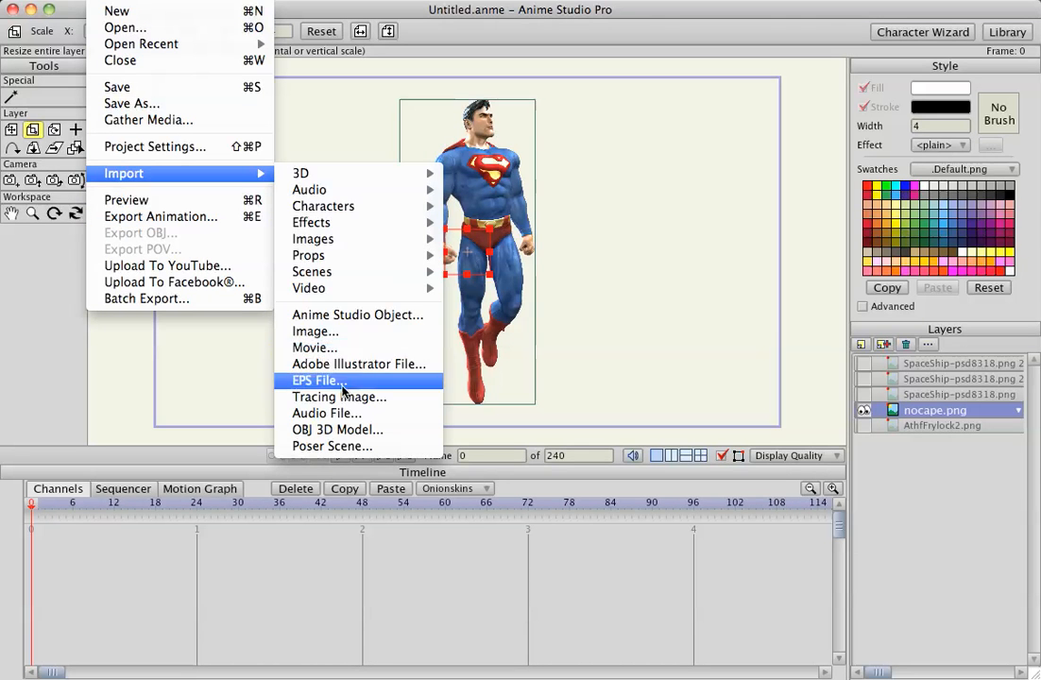
pyautogui.moveTo(357, 314)
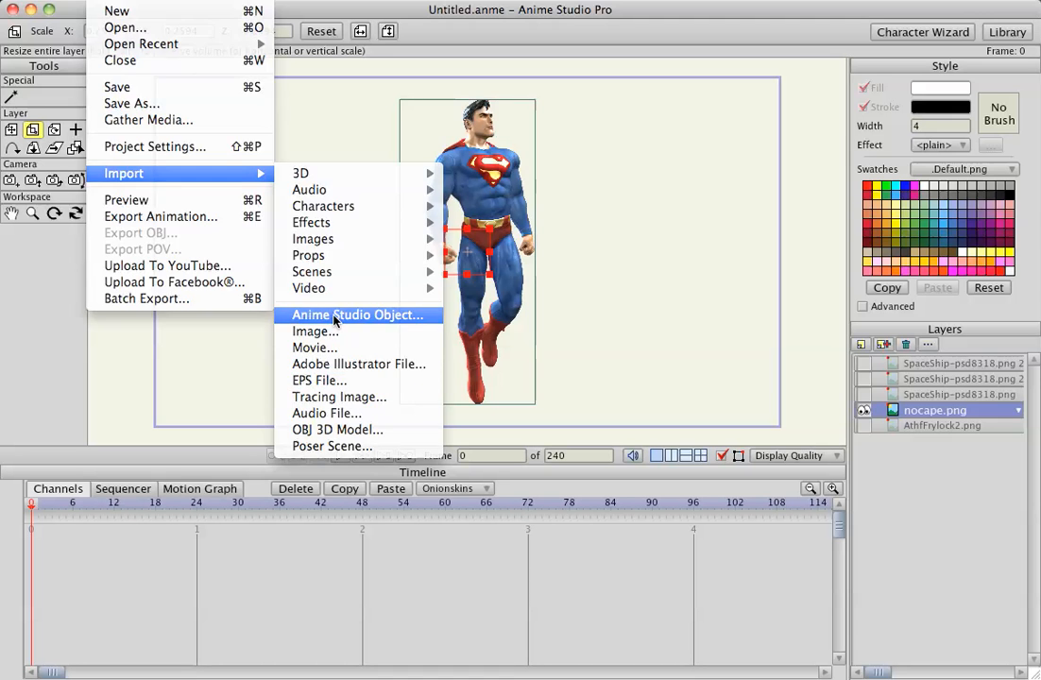
pyautogui.click(357, 315)
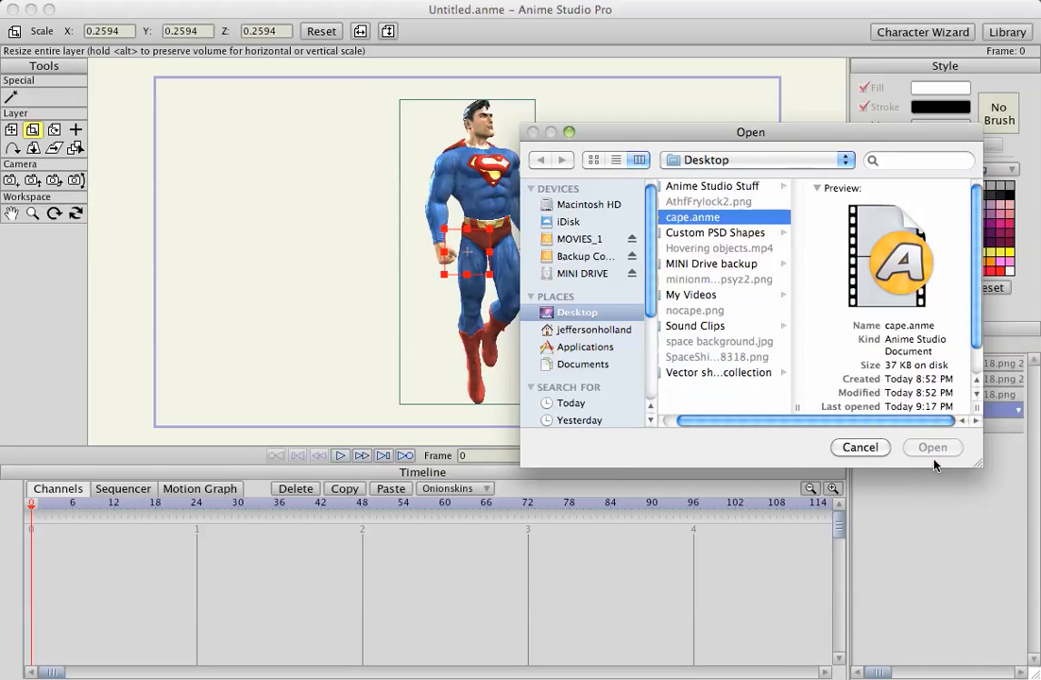
pyautogui.click(932, 446)
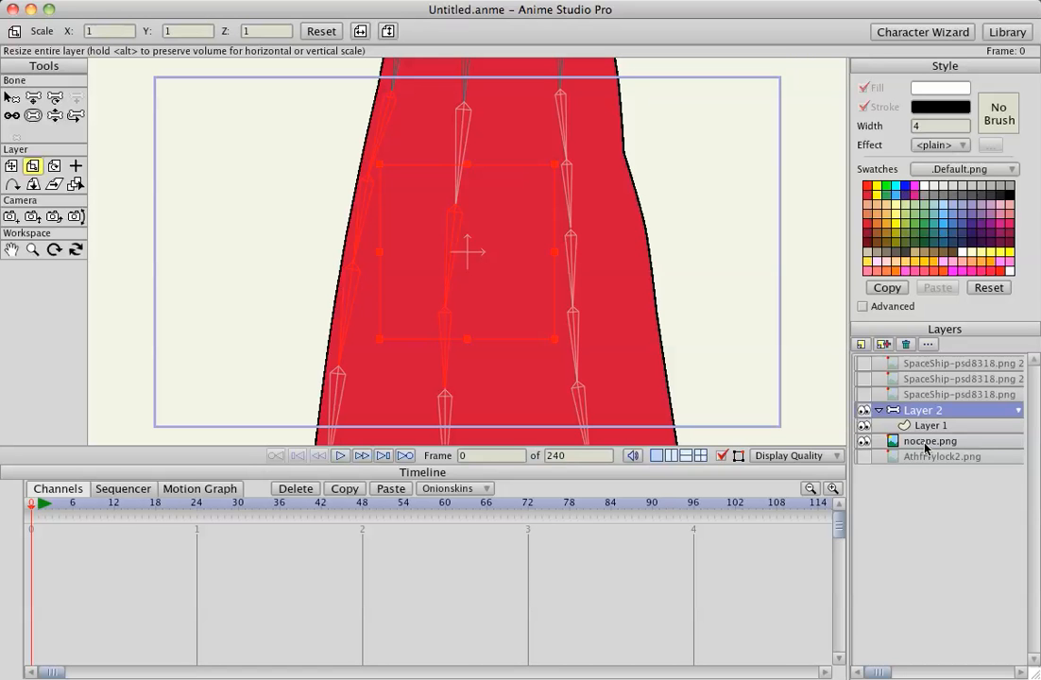
# Step: Select the nocape.png Superman image layer
pyautogui.click(945, 426)
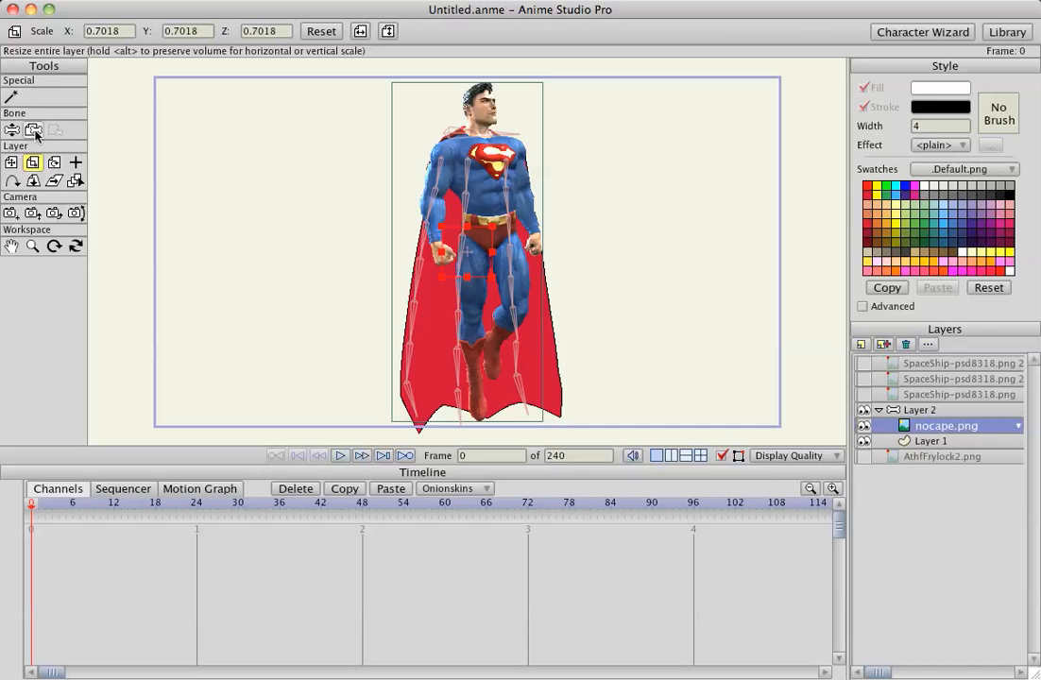
# Step: Pick the Bind Layer tool to bind nocape.png to a cape bone
pyautogui.click(33, 129)
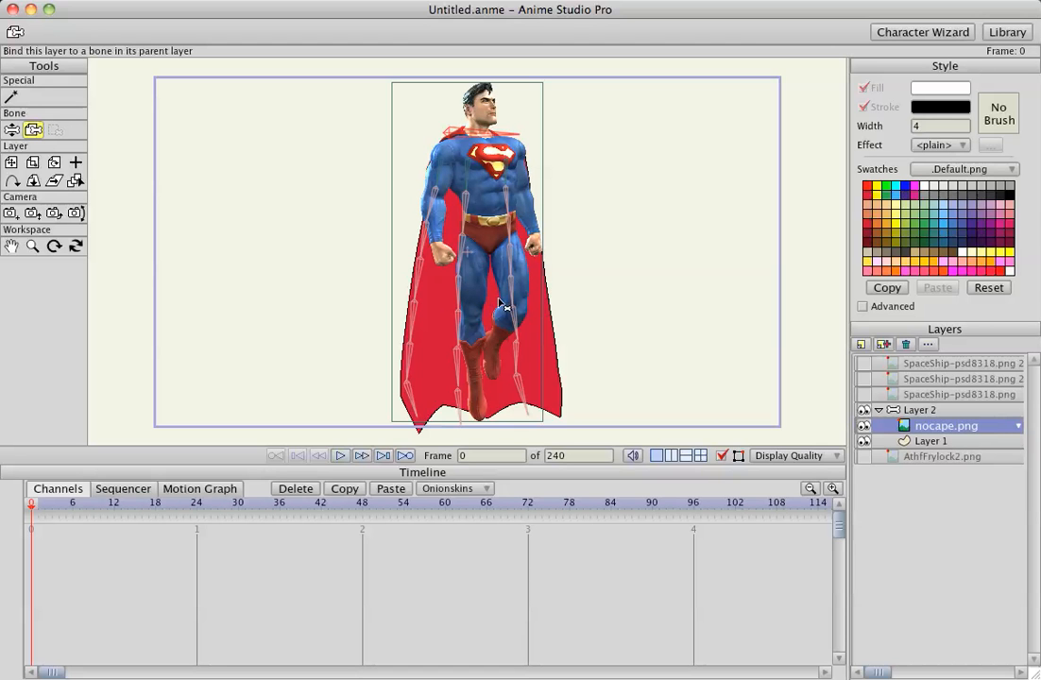
pyautogui.moveTo(128, 373)
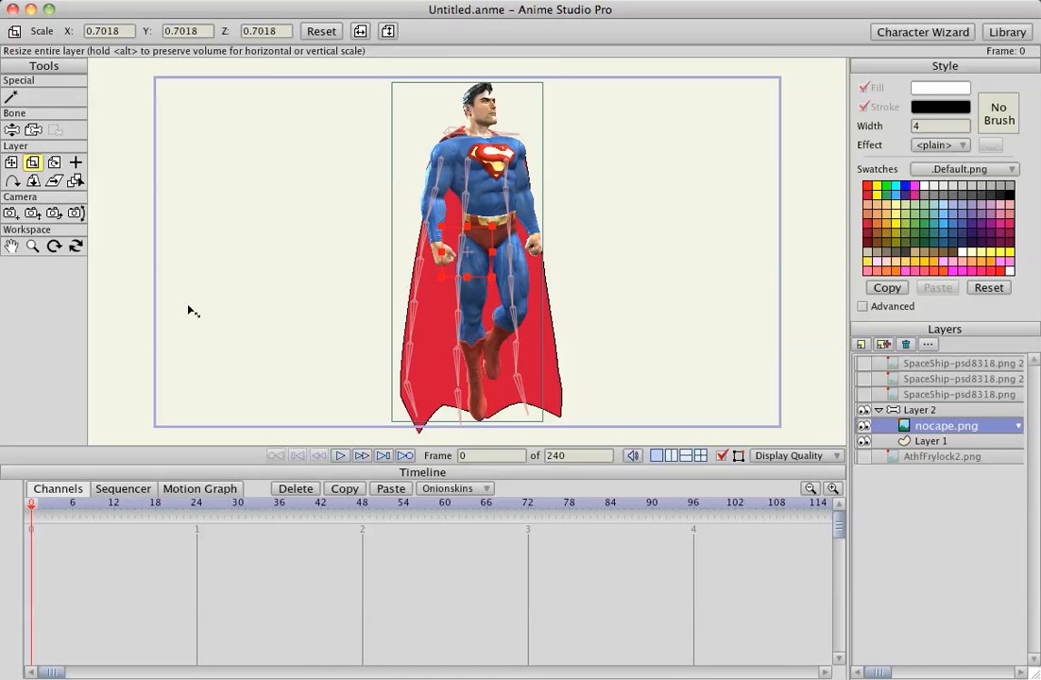
pyautogui.moveTo(985, 417)
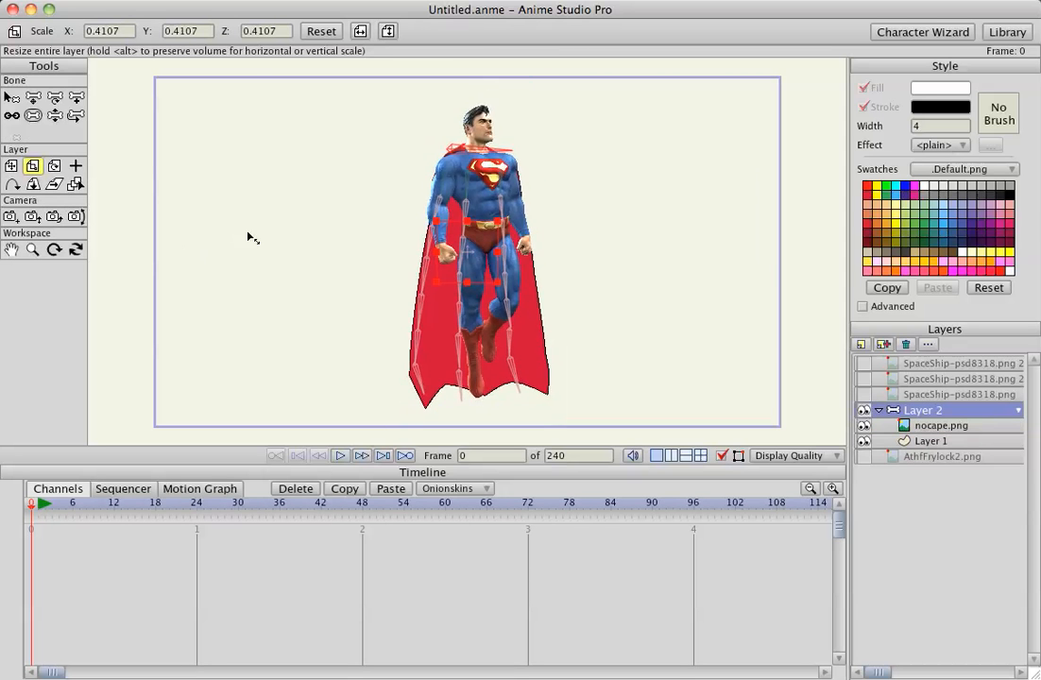
# Step: Pick the Translate Layer tool to move Layer 2 to the stage's left
pyautogui.click(12, 166)
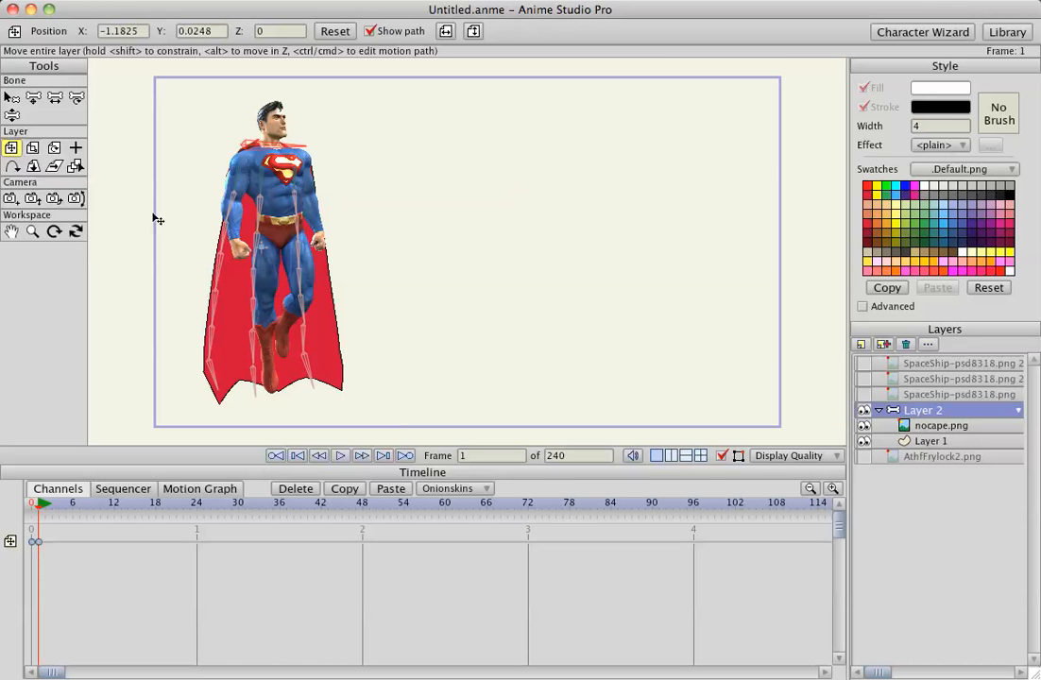
pyautogui.moveTo(90, 538)
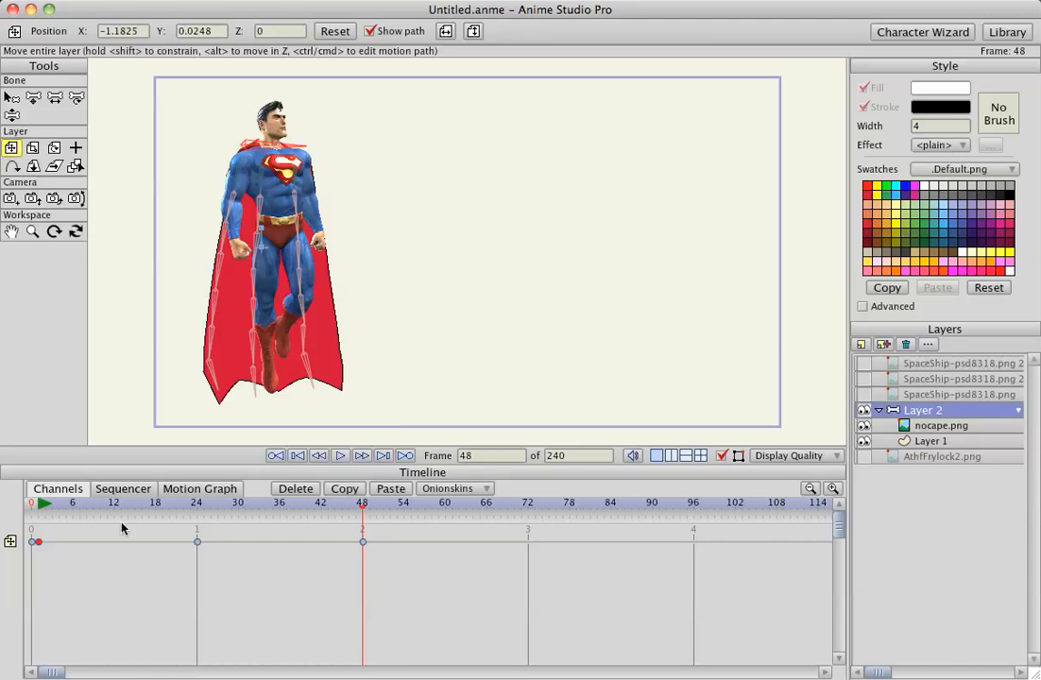
# Step: Set the frame-48 keyframe to cycle back to the earlier keyframes
pyautogui.click(359, 502)
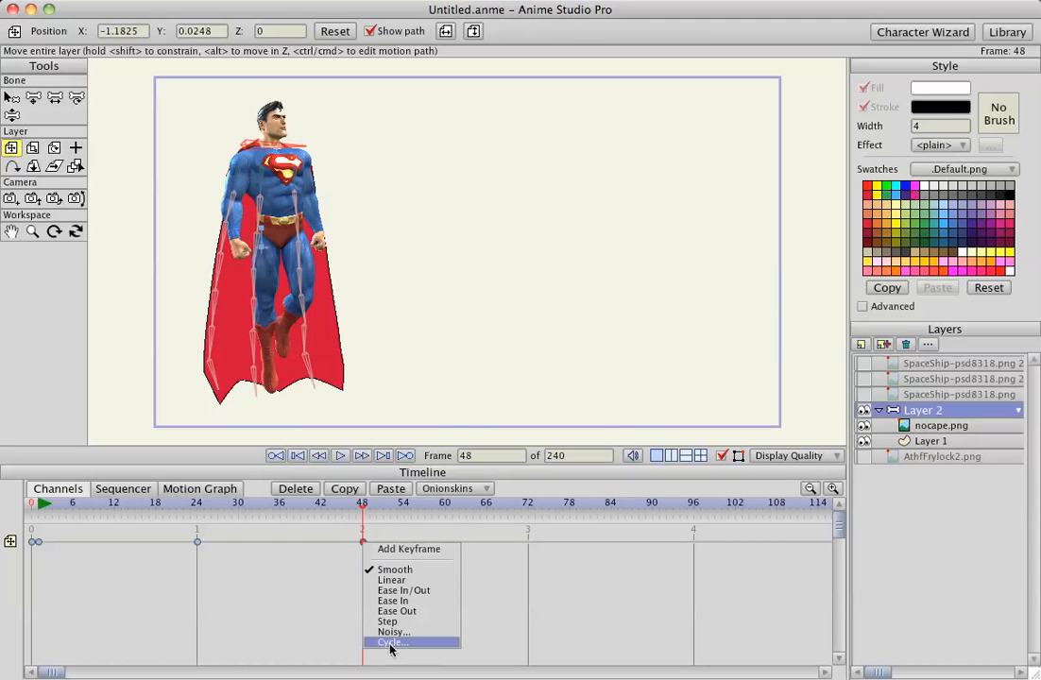
pyautogui.click(391, 642)
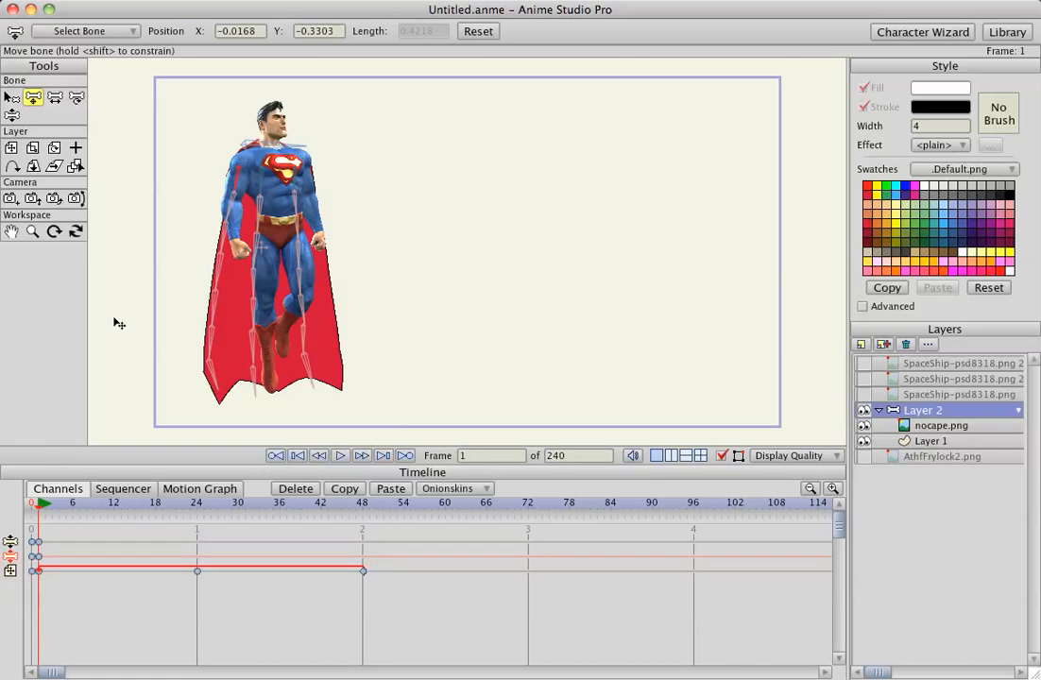
# Step: At frame 60, move the caped Superman layer and play the flight from the start
pyautogui.click(444, 501)
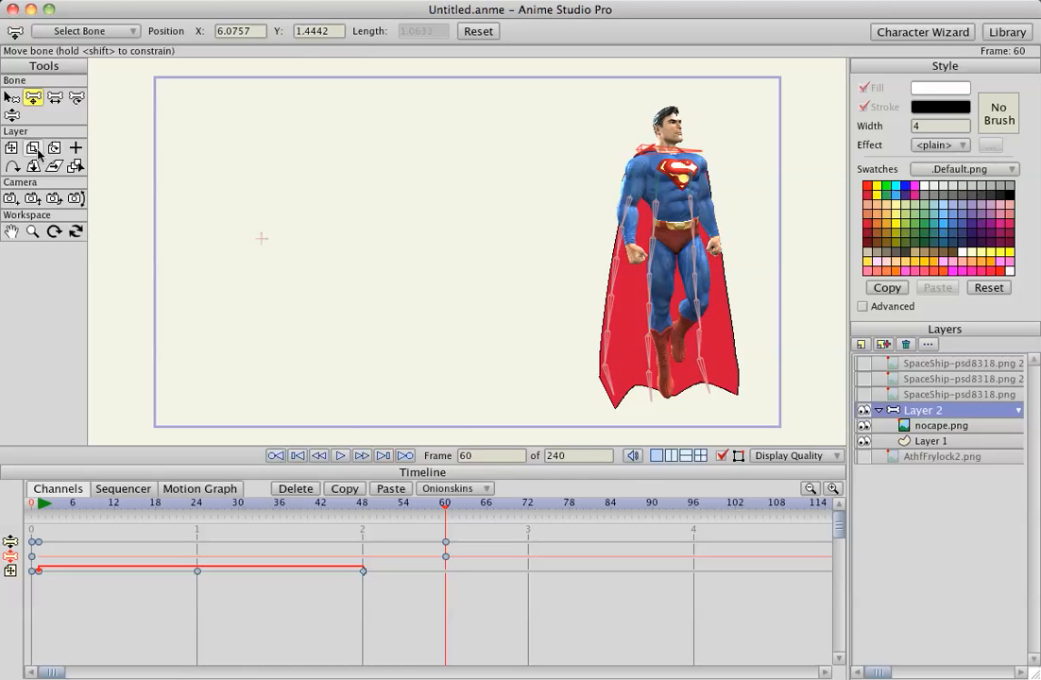
pyautogui.click(32, 147)
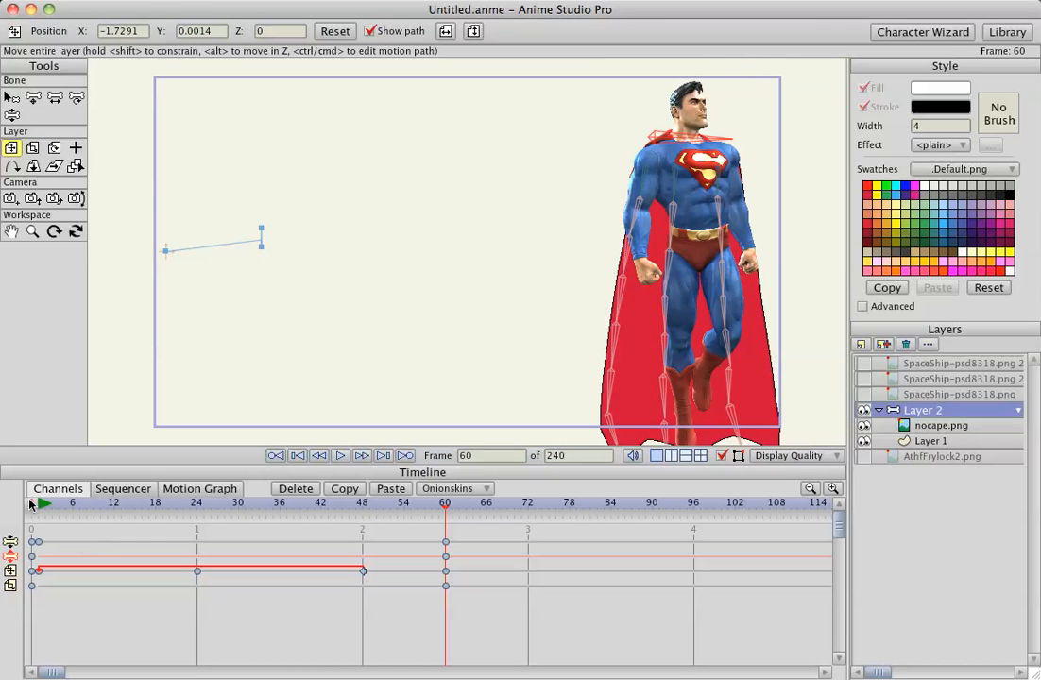
pyautogui.click(339, 455)
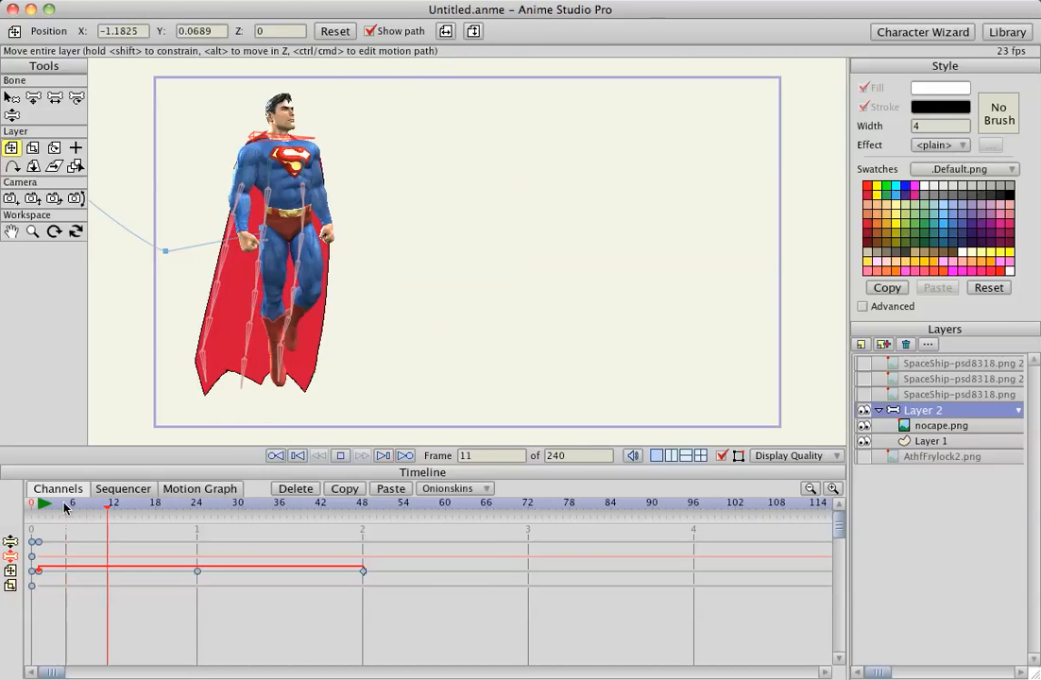
# Step: Stop playback, then collapse and hide the Layer 2 Superman group
pyautogui.click(404, 502)
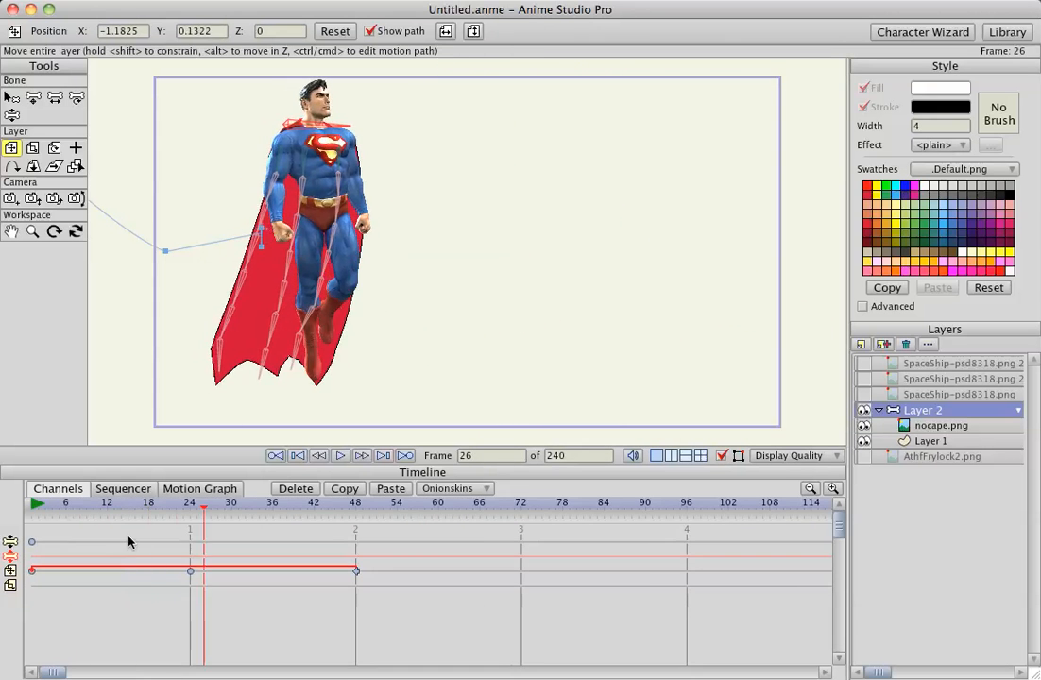
pyautogui.moveTo(28, 554)
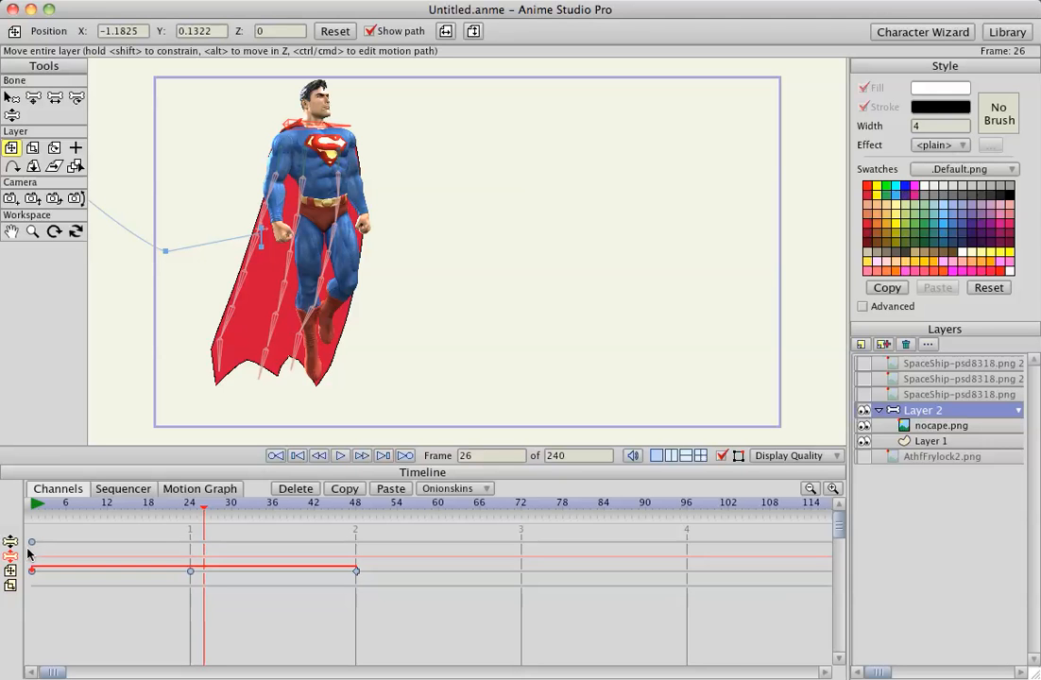
pyautogui.click(877, 410)
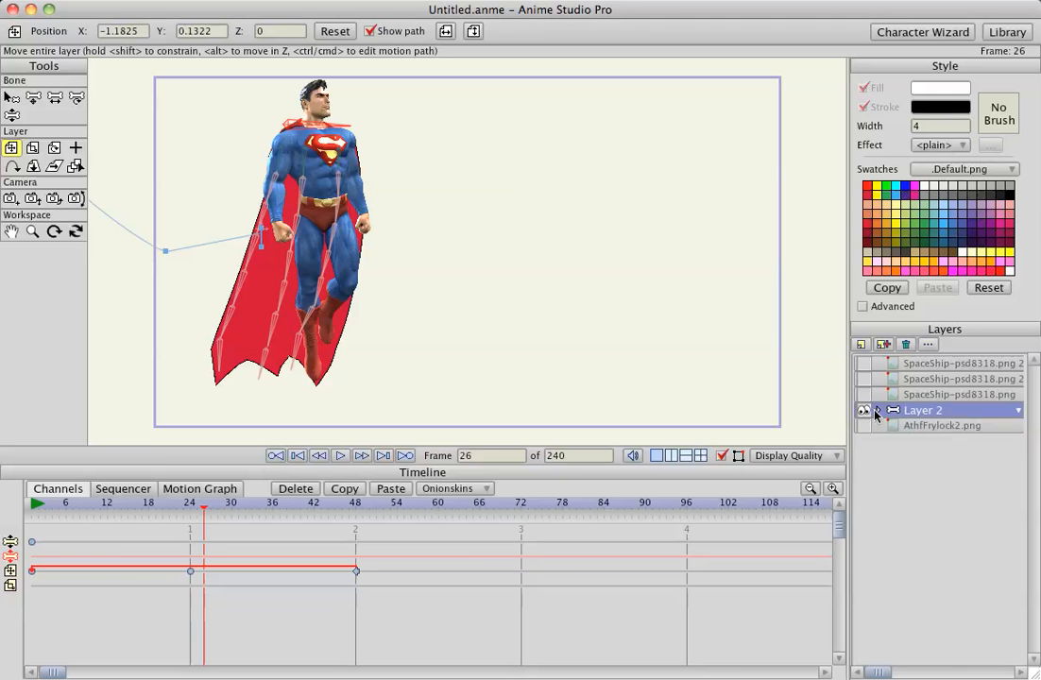
pyautogui.click(862, 410)
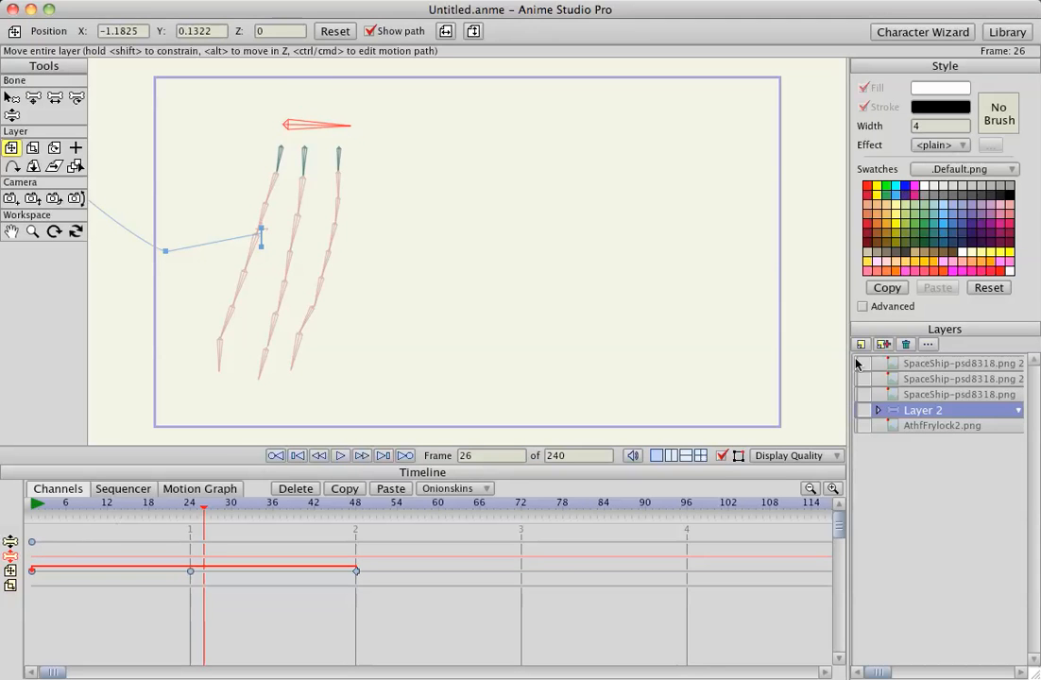
# Step: Make the AthfFrylock2.png layer visible and stop its animation playback
pyautogui.click(863, 425)
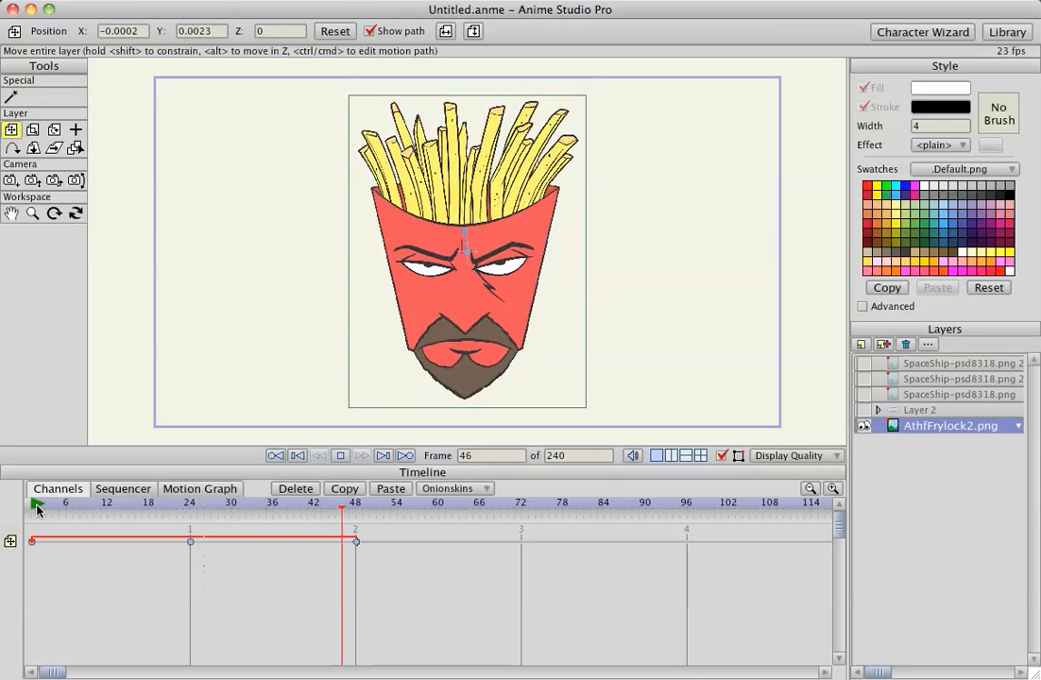
pyautogui.click(645, 502)
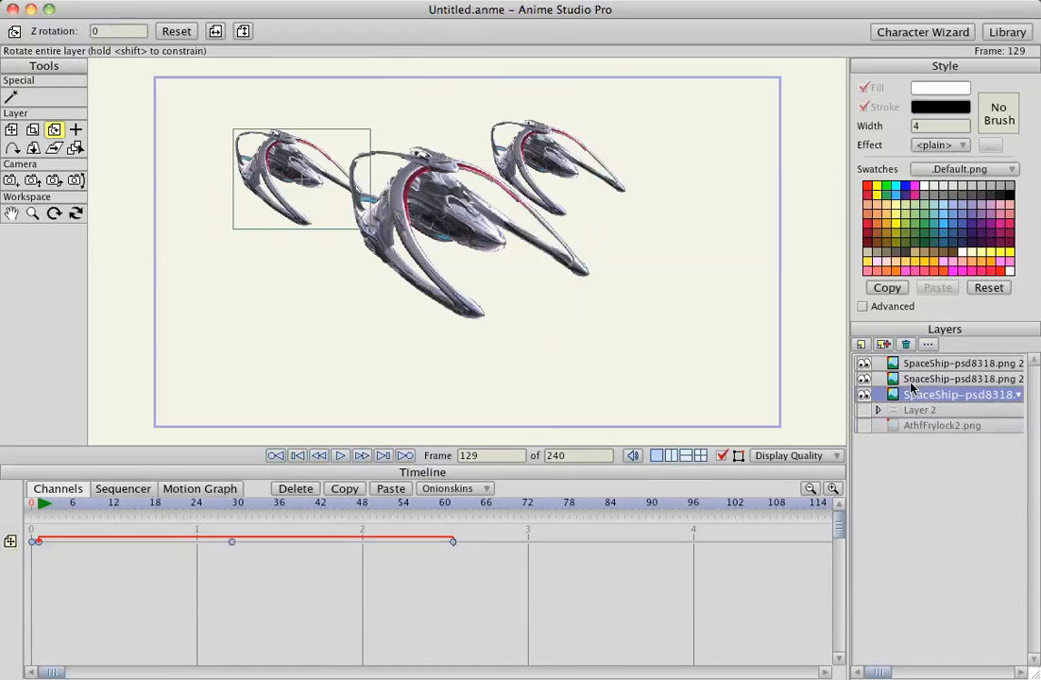
# Step: Select the second SpaceShip layer to view its keyframes
pyautogui.click(954, 378)
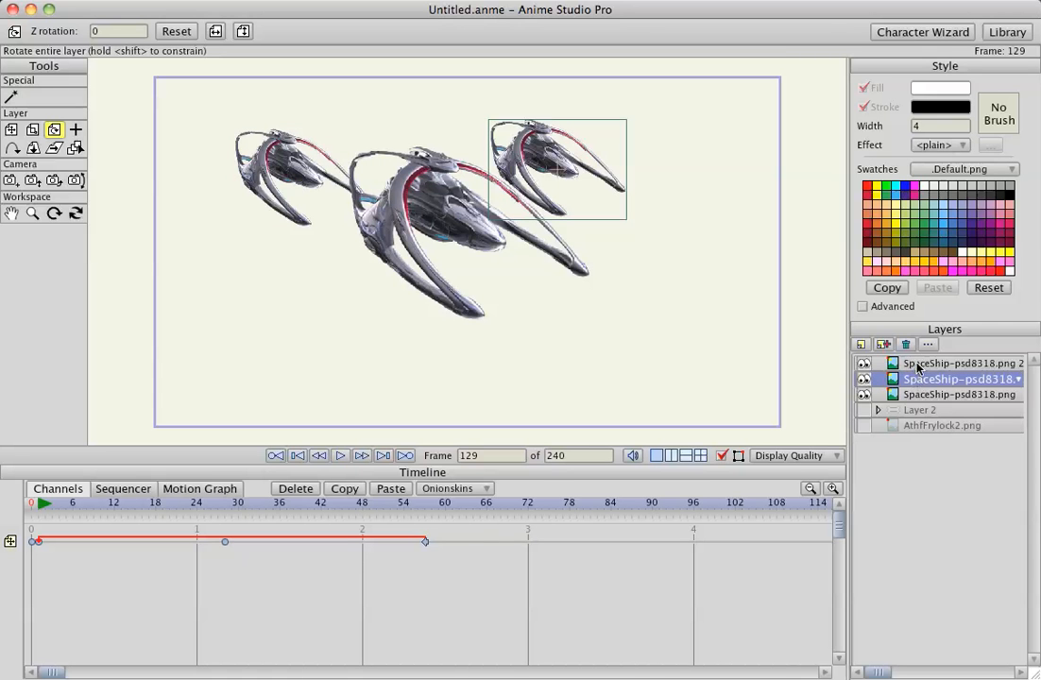